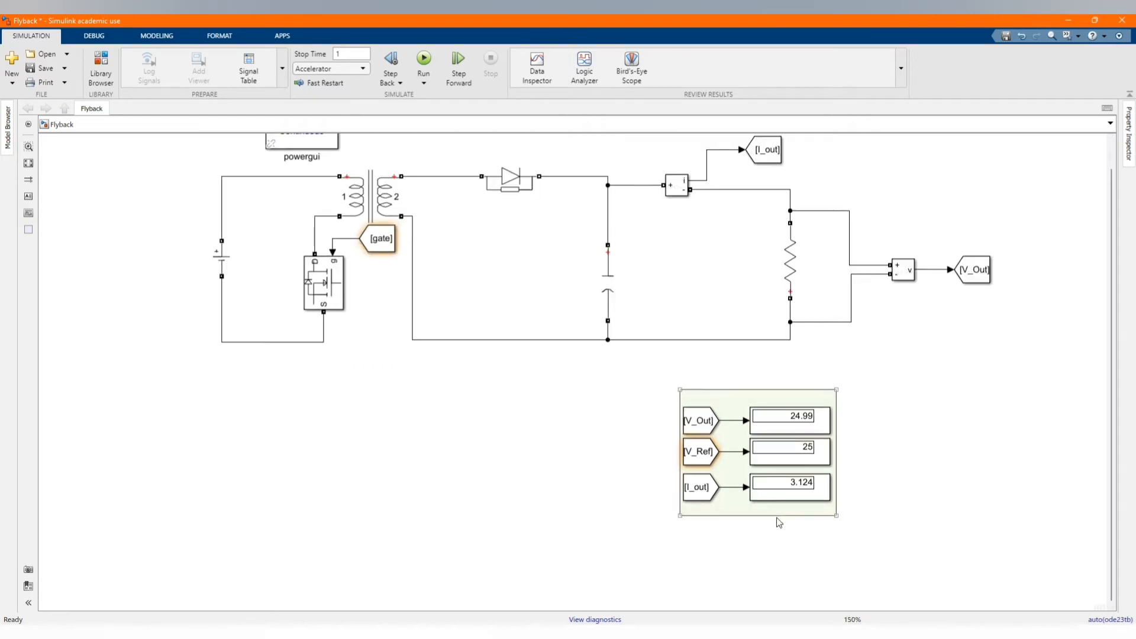
pyautogui.moveTo(838, 458)
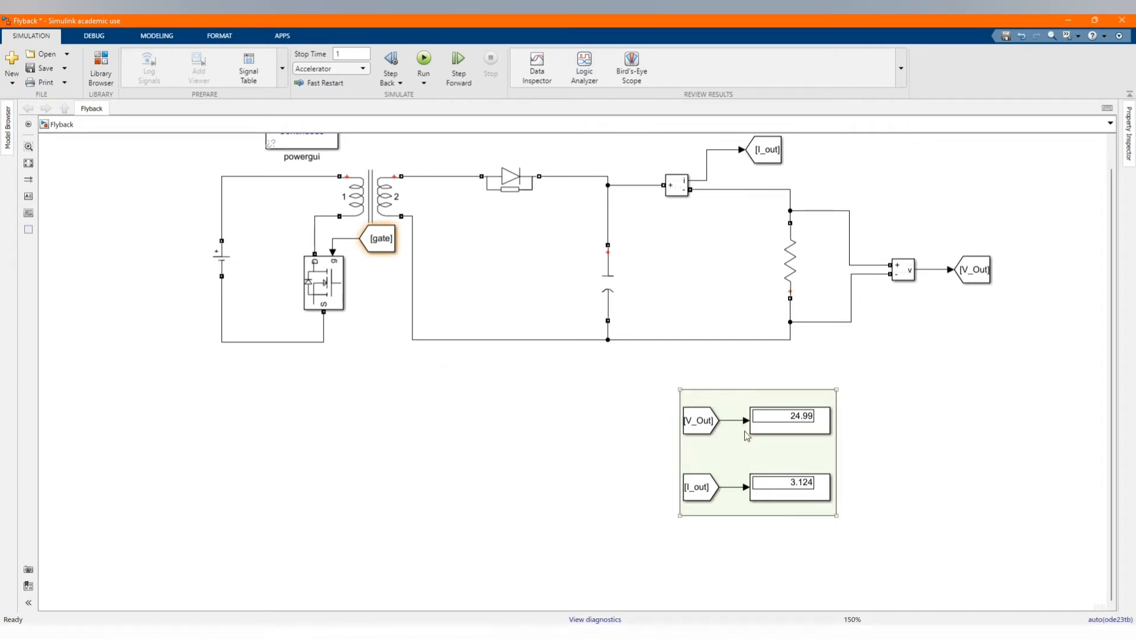
pyautogui.moveTo(749, 441)
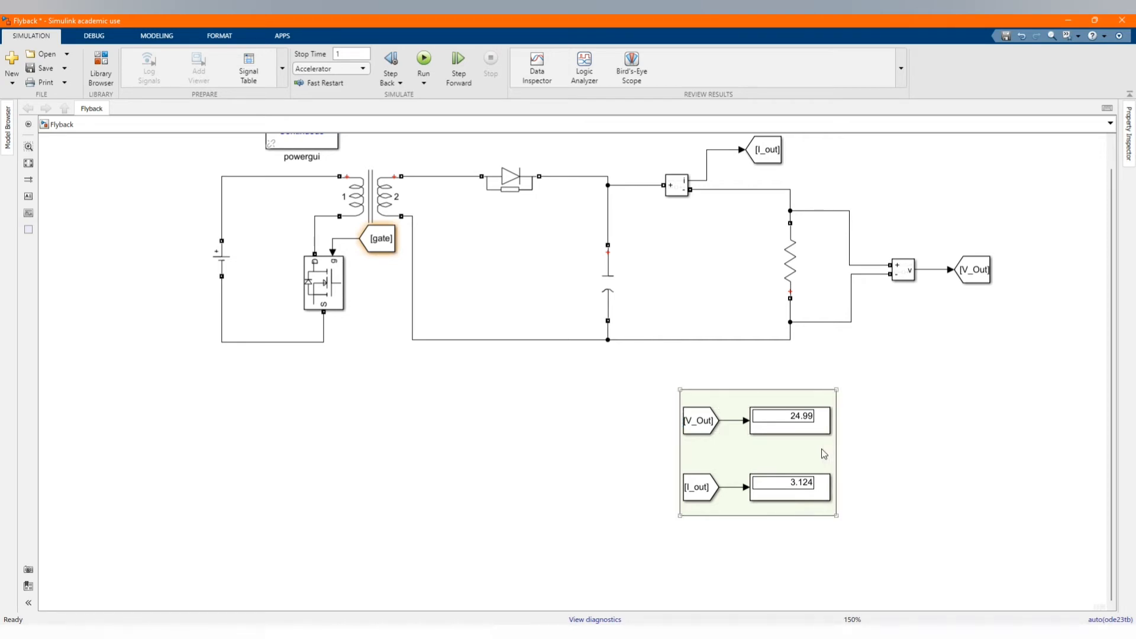
# Step: Select the [gate] Goto tag feeding the switch's gate
pyautogui.click(788, 416)
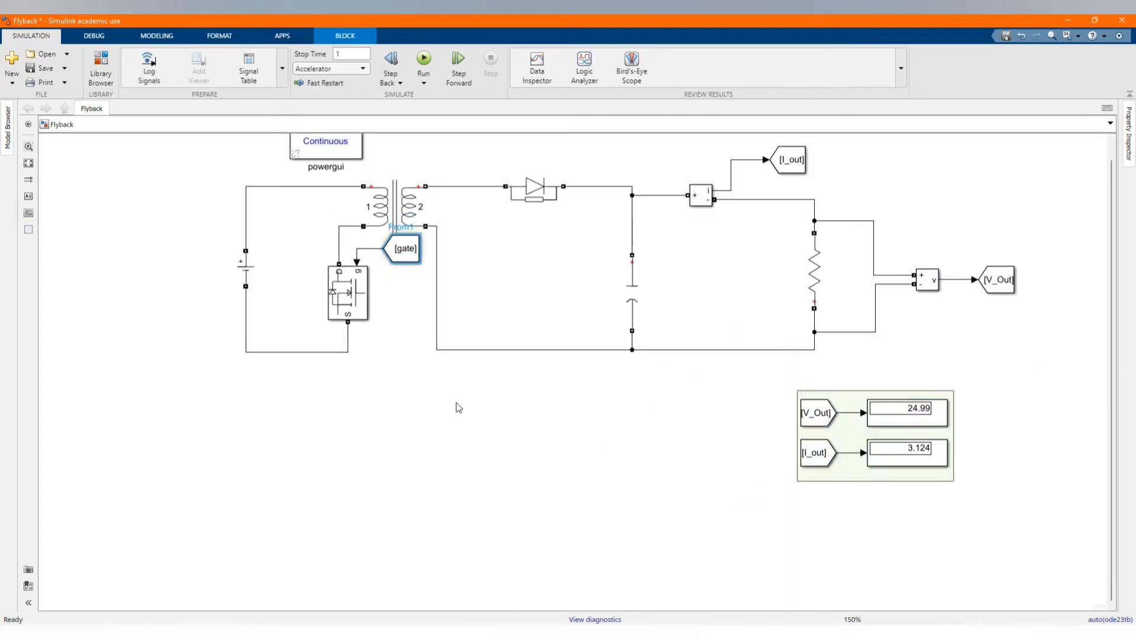
# Step: Delete the [gate] tag, search the library for 'Pulse generator', and add the block
pyautogui.click(397, 203)
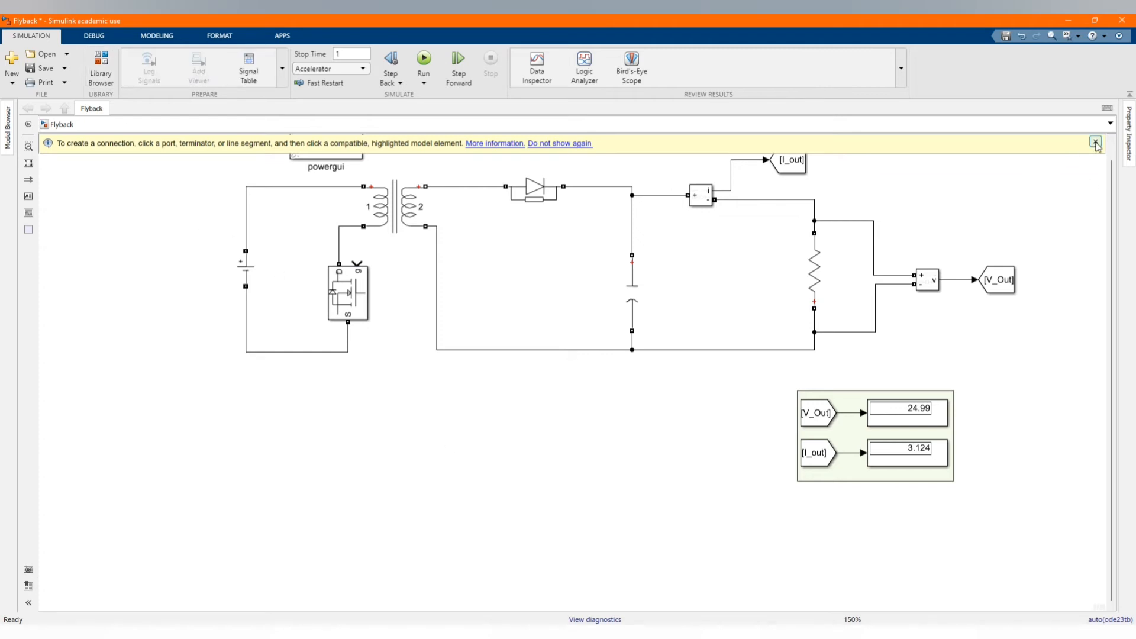
pyautogui.click(1095, 143)
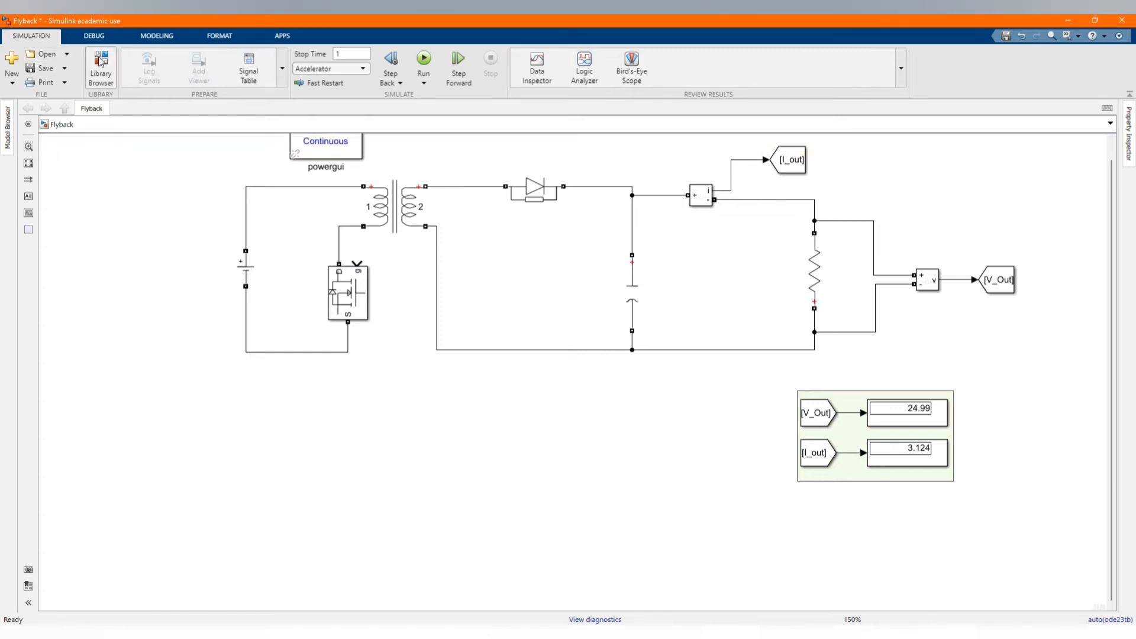
pyautogui.click(100, 65)
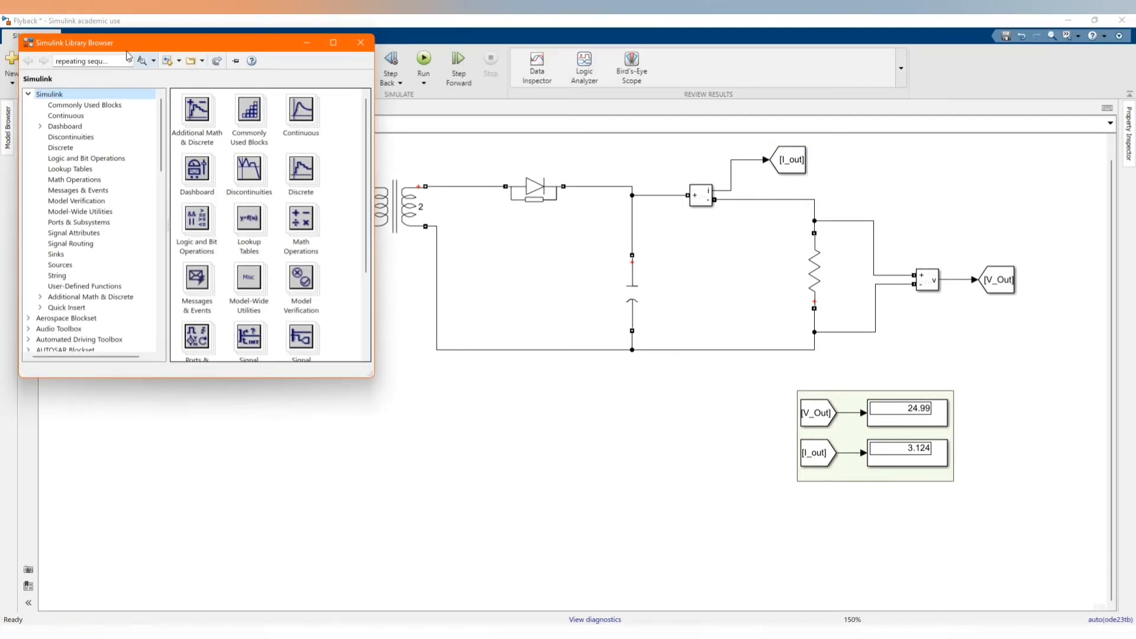
pyautogui.write('Pulse')
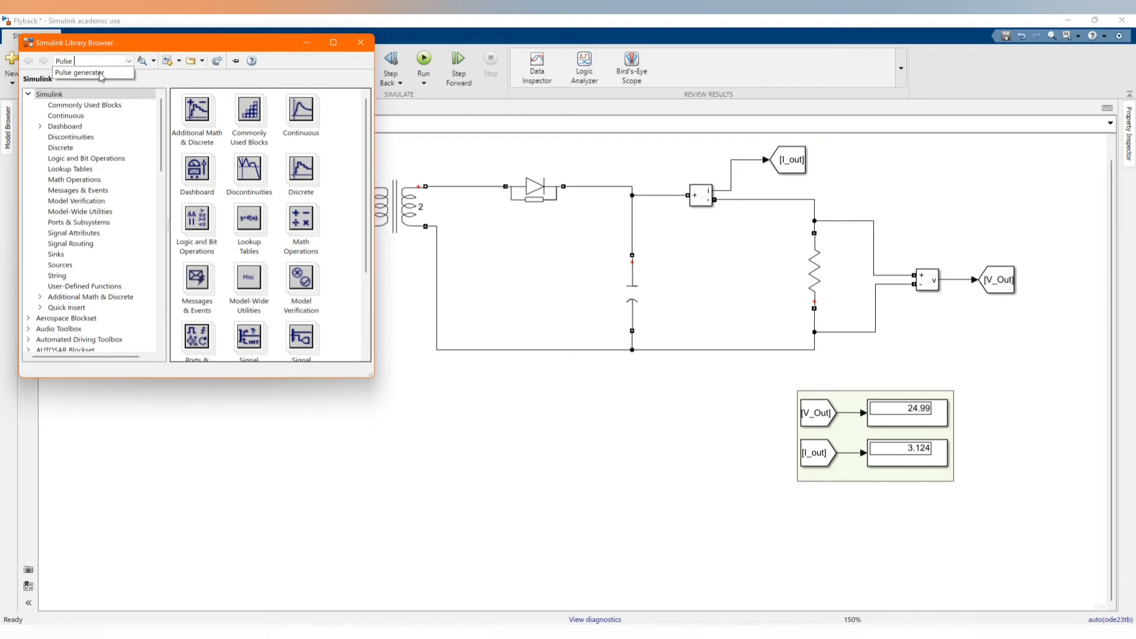
pyautogui.click(141, 61)
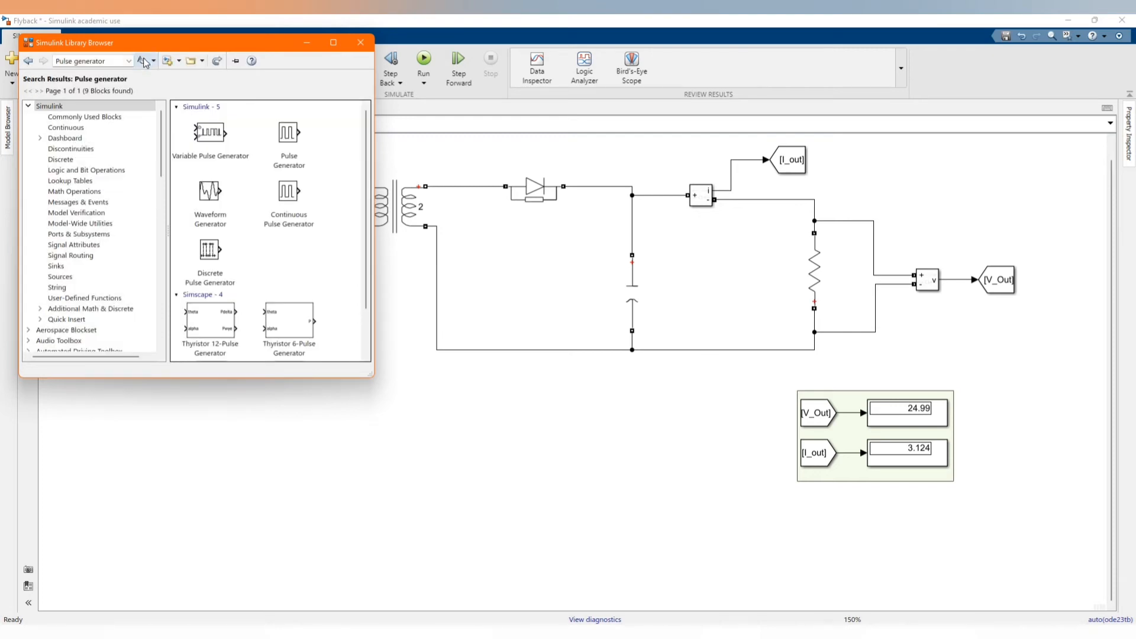
pyautogui.rightClick(289, 135)
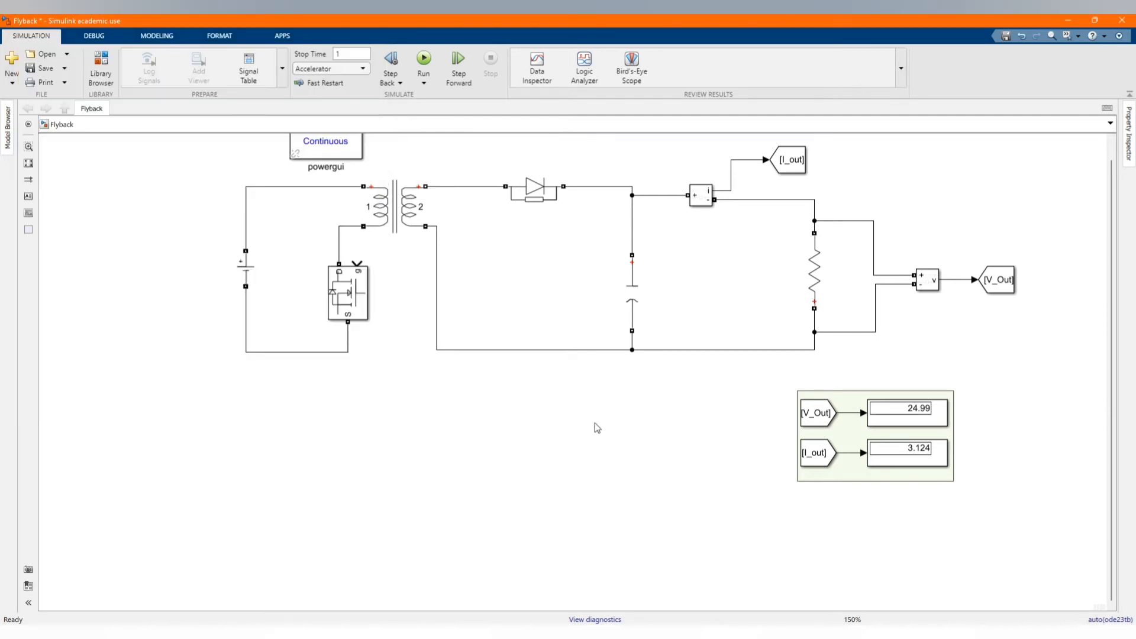
pyautogui.moveTo(554, 419)
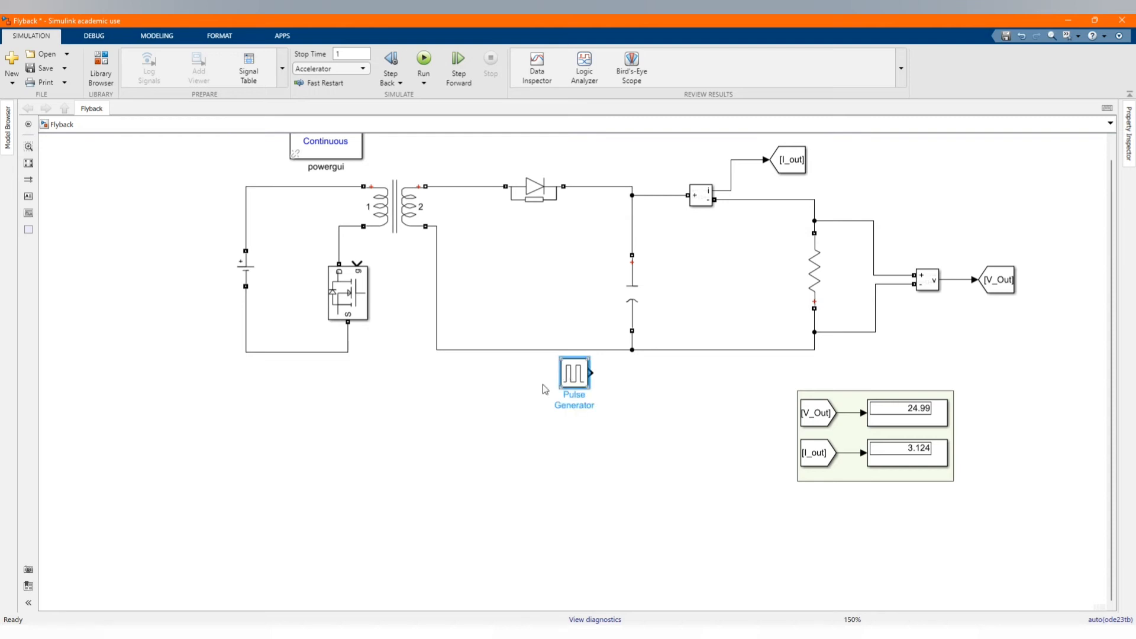
# Step: Move the Pulse Generator beside the switch and wire its output to the gate input
pyautogui.moveTo(574, 380); pyautogui.dragTo(485, 417)
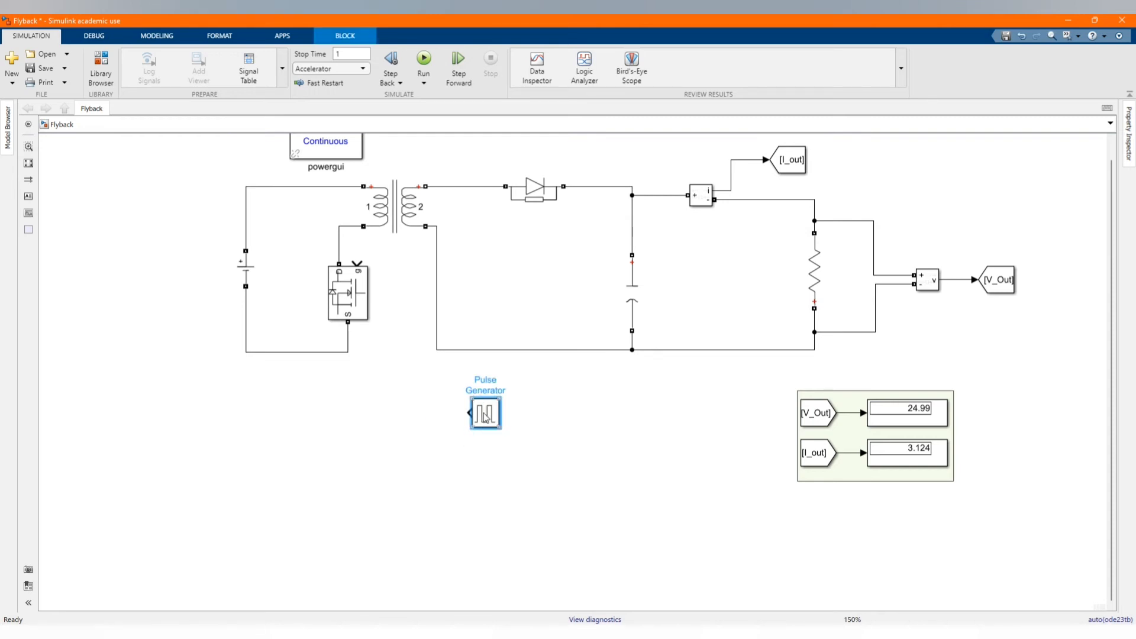
pyautogui.moveTo(485, 413); pyautogui.dragTo(396, 248)
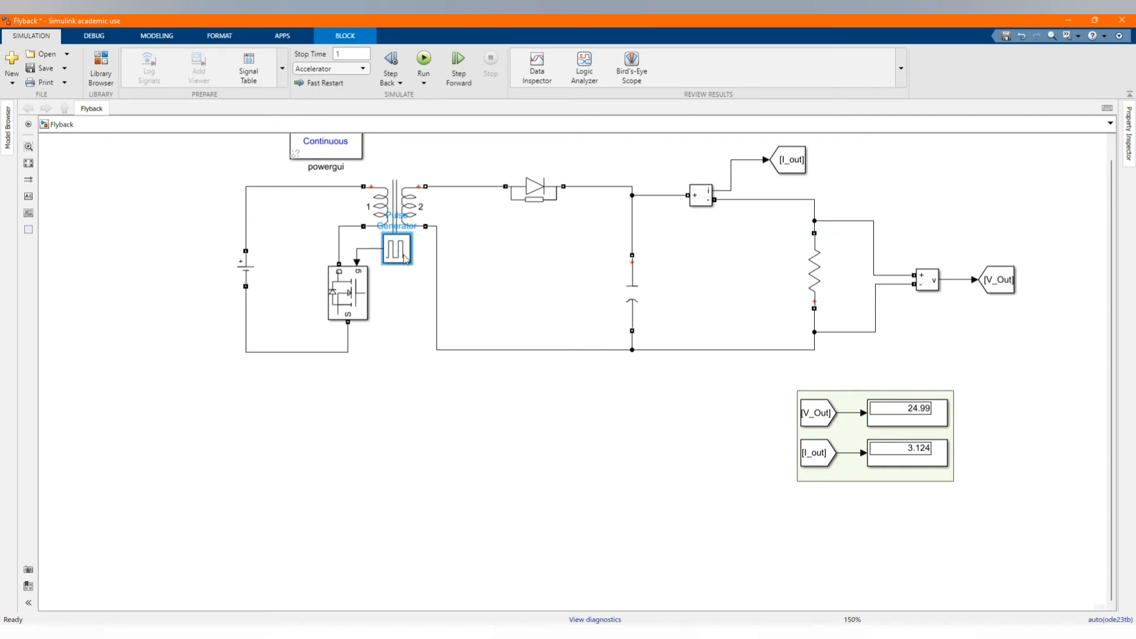
# Step: Give the Pulse Generator a 0.00005 s period and a 19% pulse width
pyautogui.doubleClick(396, 248)
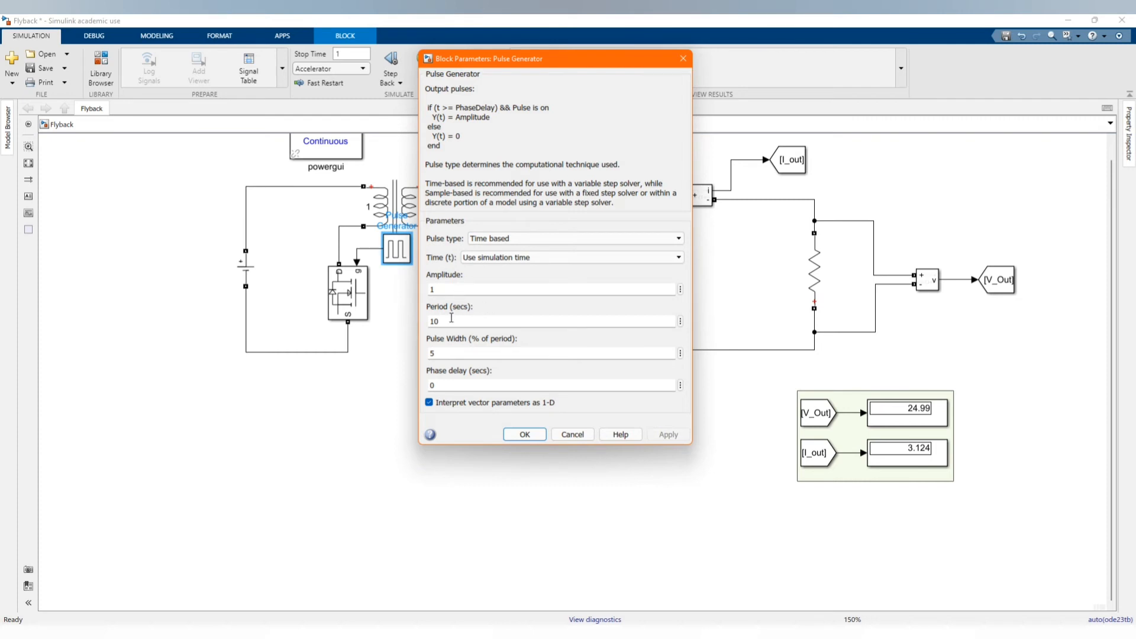
pyautogui.write('0.00')
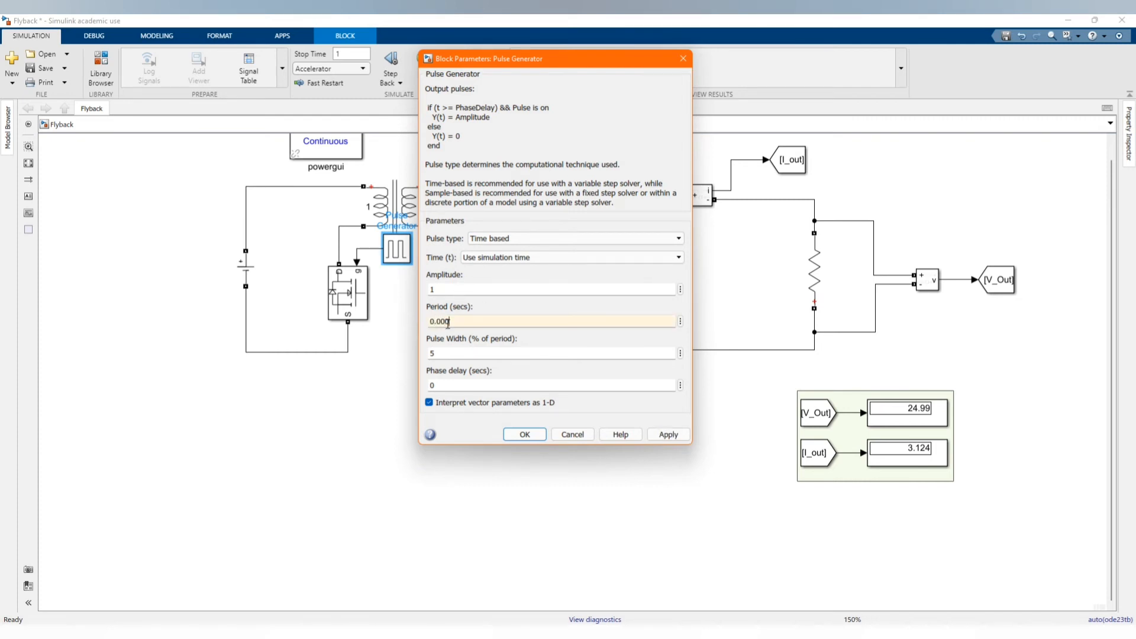
pyautogui.write('05')
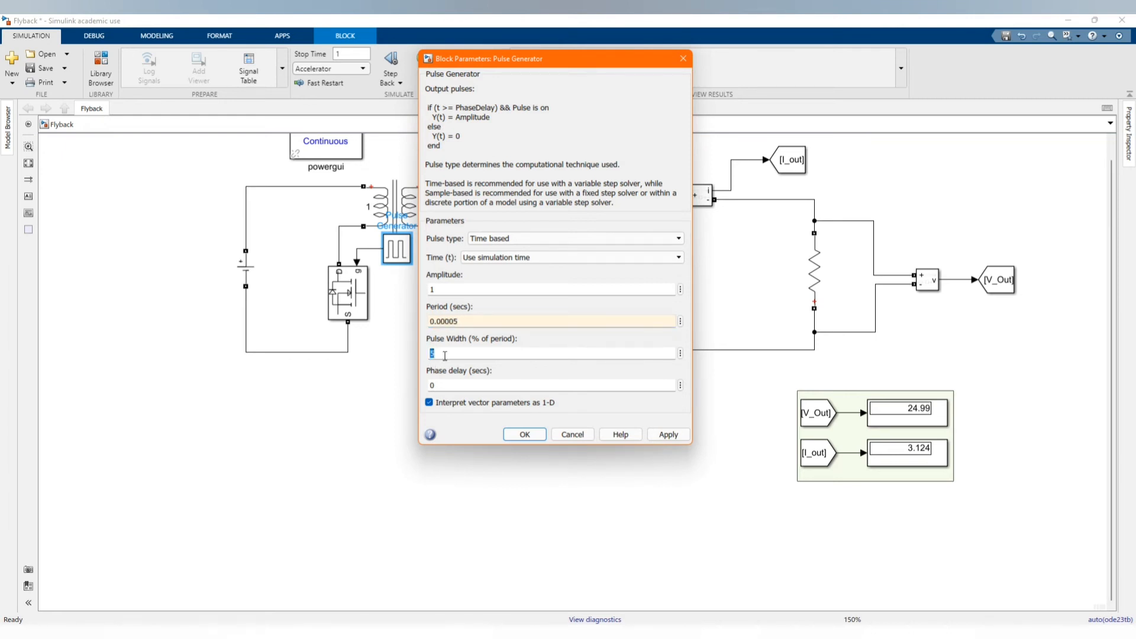
pyautogui.write('19')
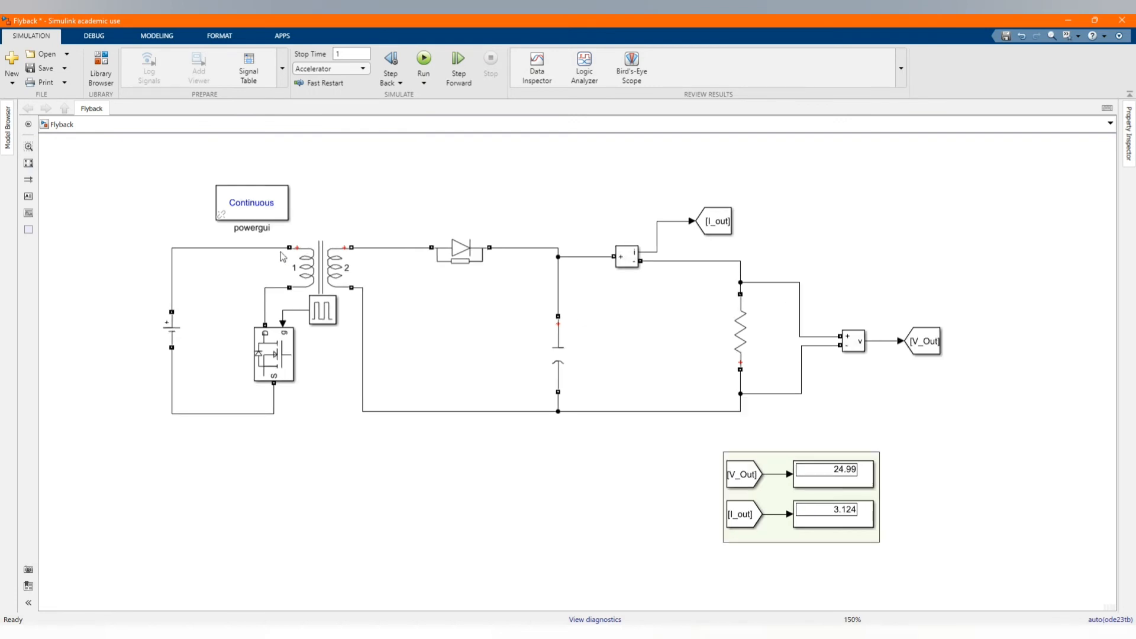
# Step: Review the DC Voltage Source and linear transformer parameters without changes
pyautogui.doubleClick(171, 329)
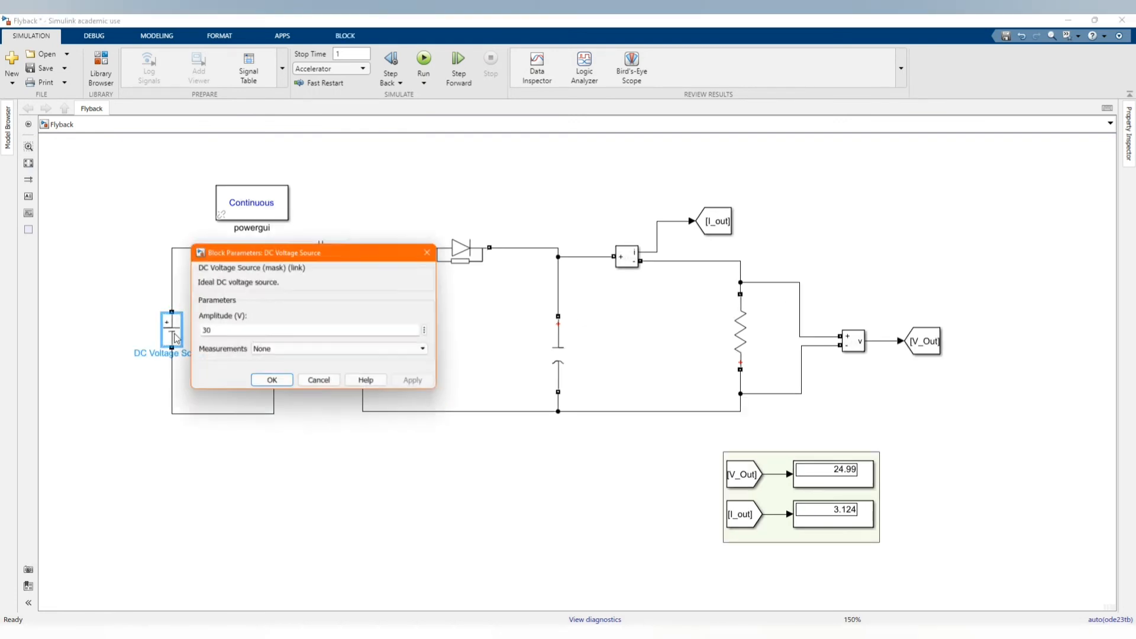
pyautogui.click(271, 379)
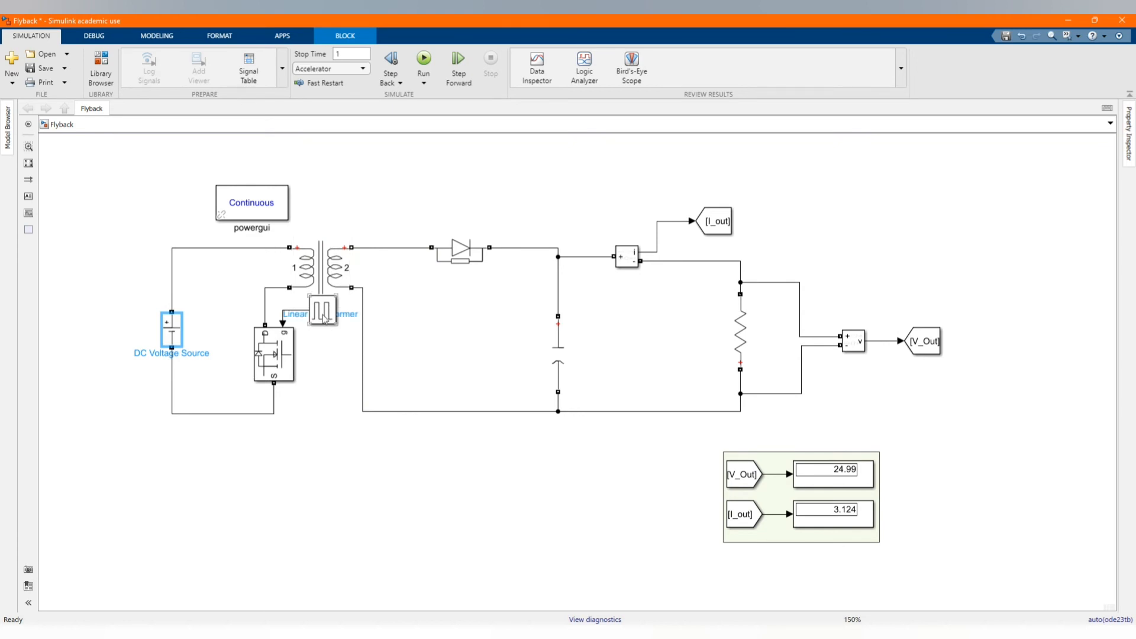
pyautogui.click(274, 354)
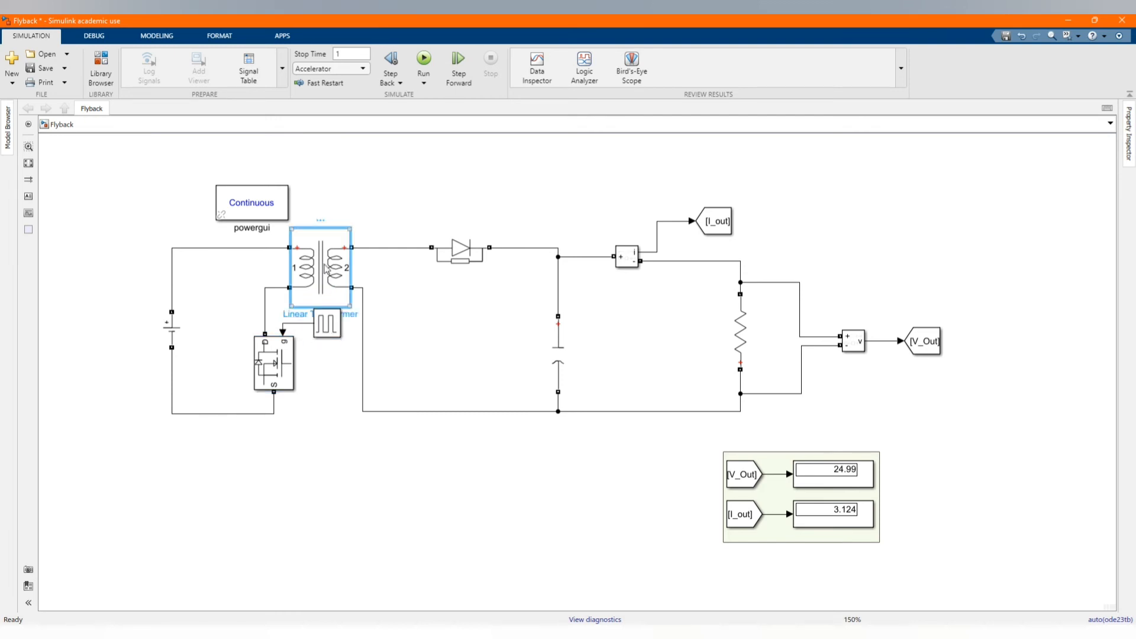
pyautogui.doubleClick(320, 268)
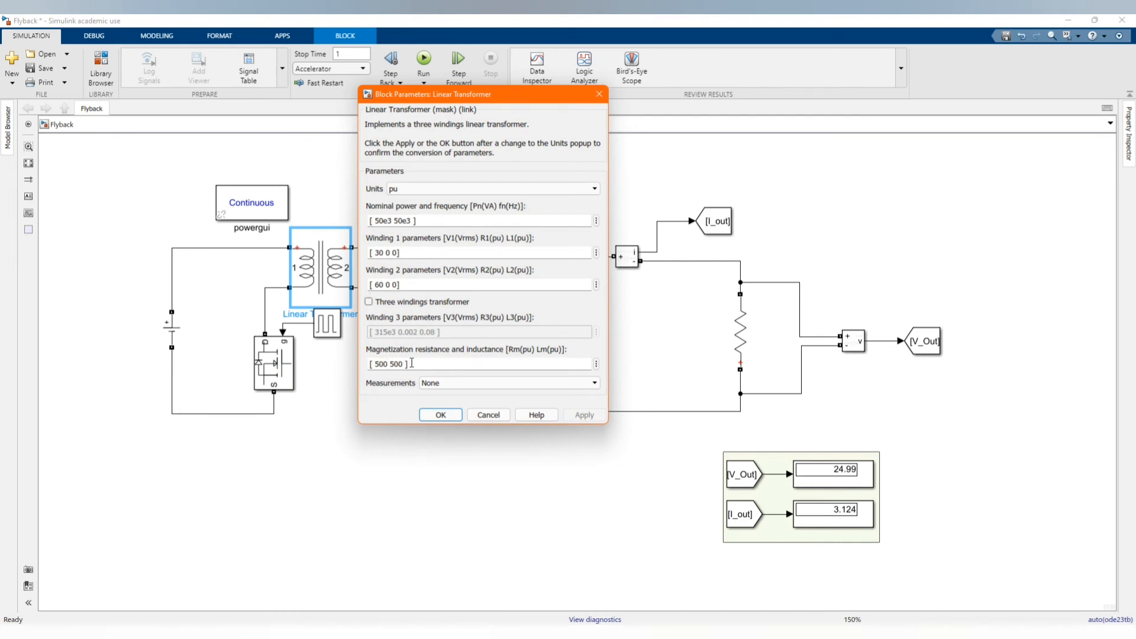
pyautogui.click(439, 414)
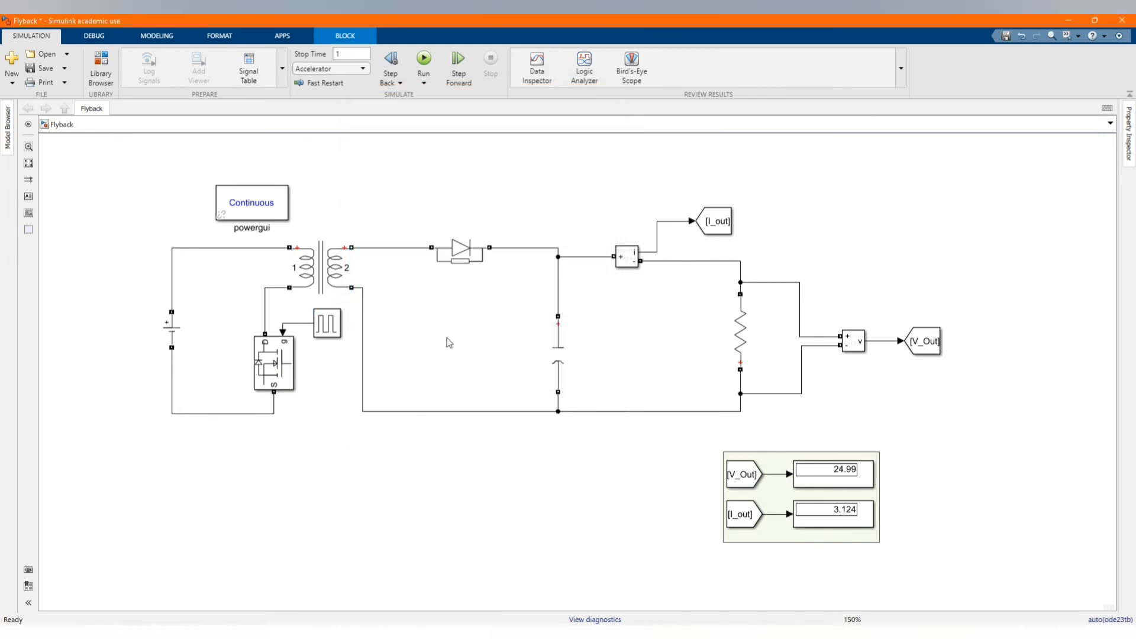
# Step: Set the capacitor to 13e-6 F and the load resistor to 8 ohms
pyautogui.doubleClick(459, 249)
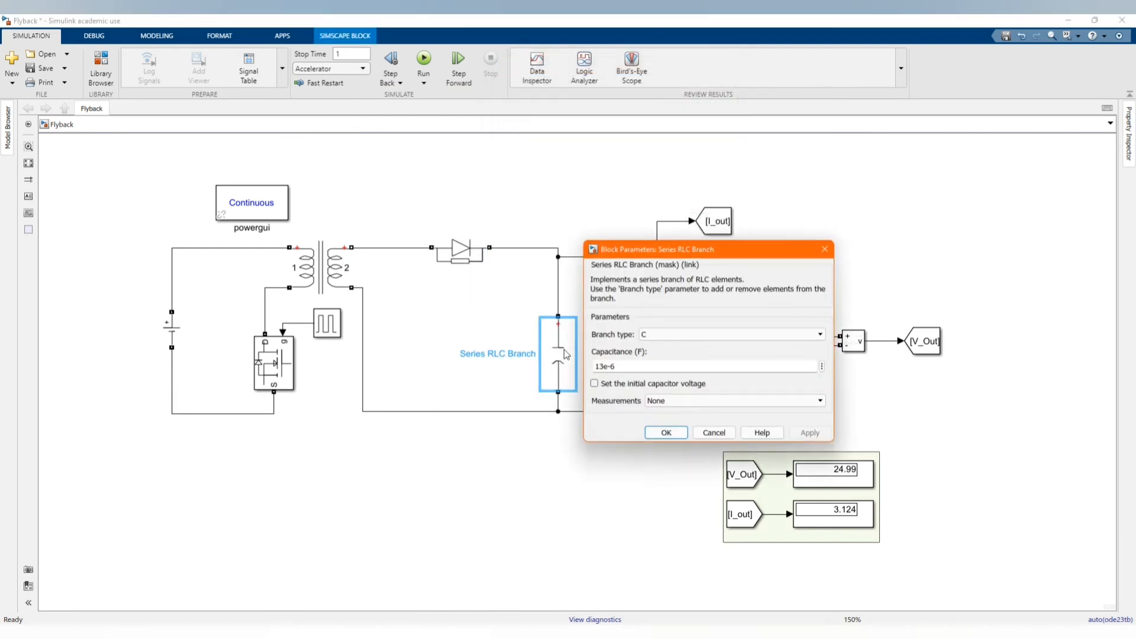
pyautogui.click(664, 432)
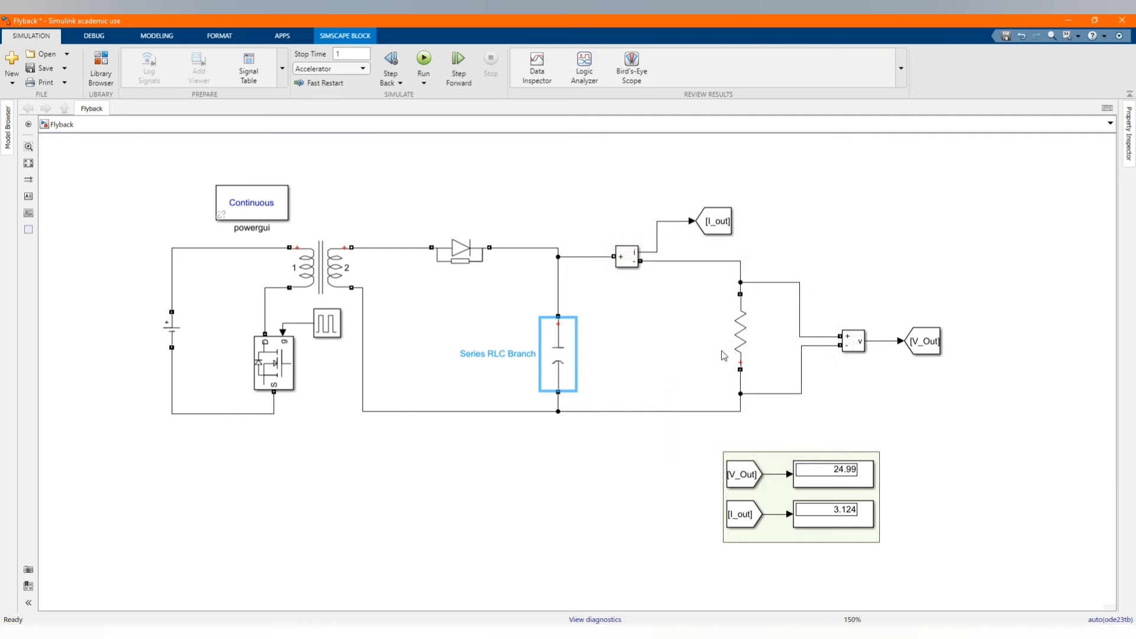
pyautogui.doubleClick(741, 332)
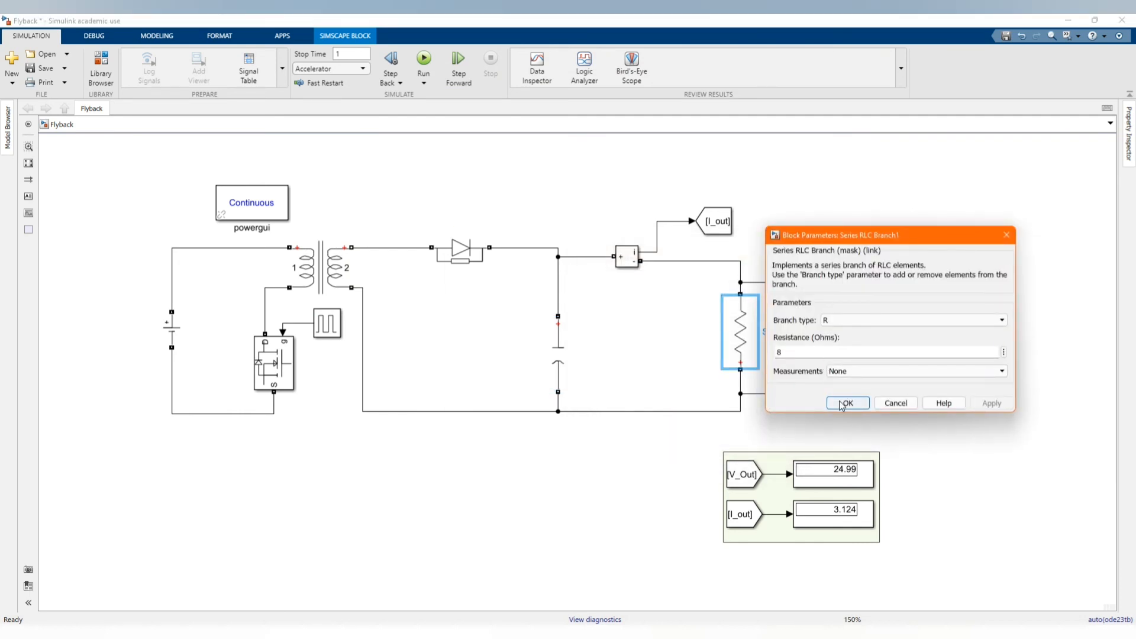
pyautogui.click(847, 403)
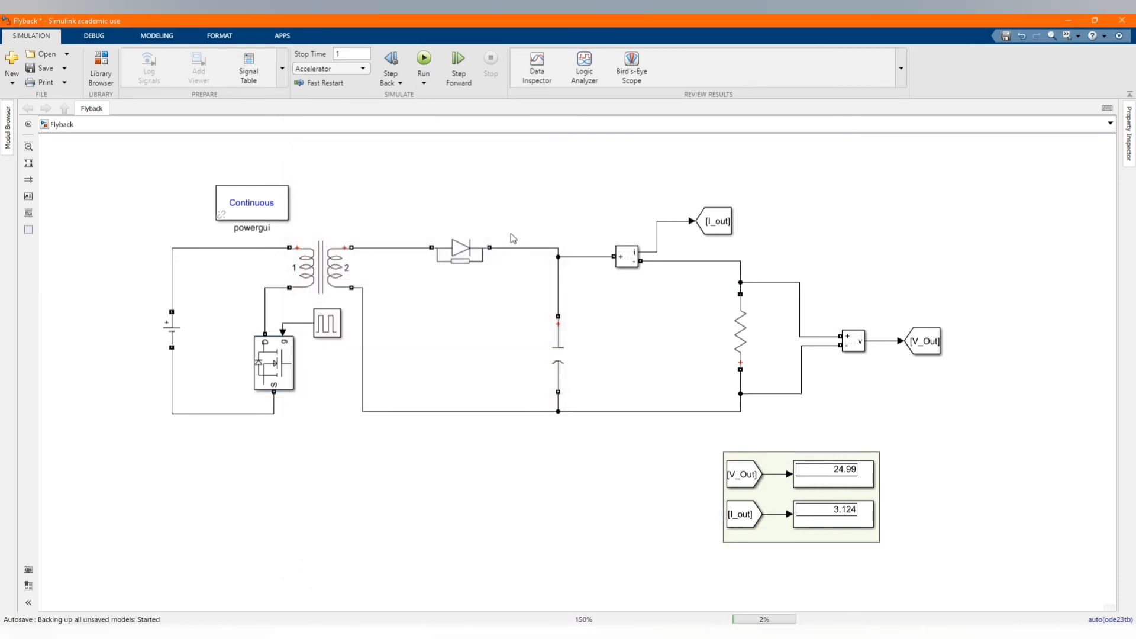
# Step: Run the simulation (8.218 V, 1.027 A) and open the 30 V DC source settings
pyautogui.click(423, 59)
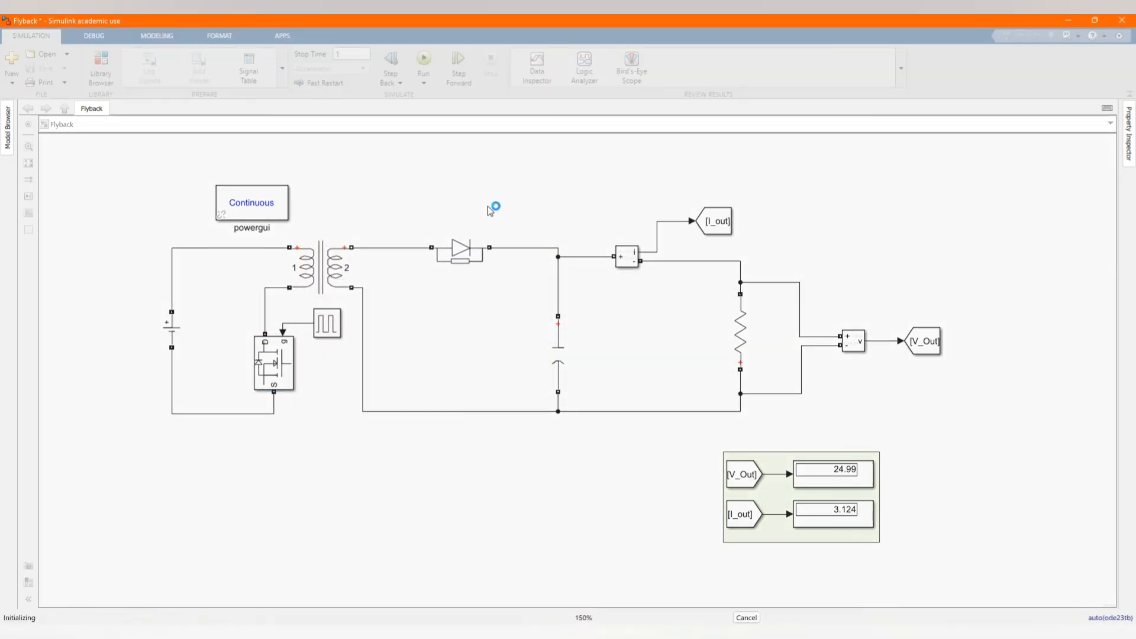
pyautogui.click(423, 58)
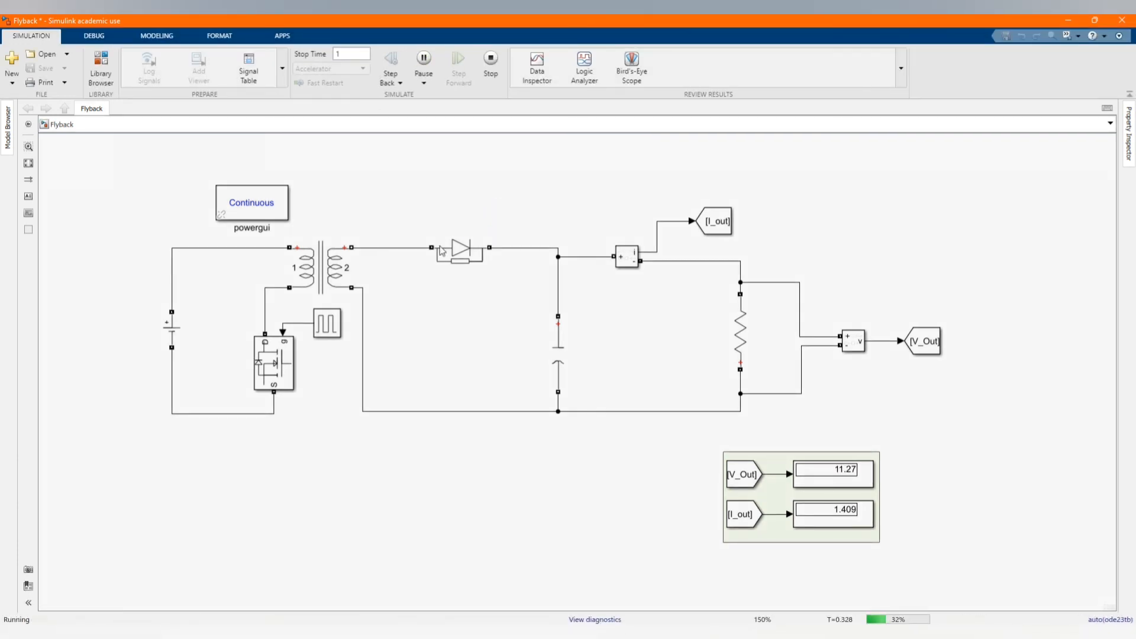
pyautogui.click(490, 62)
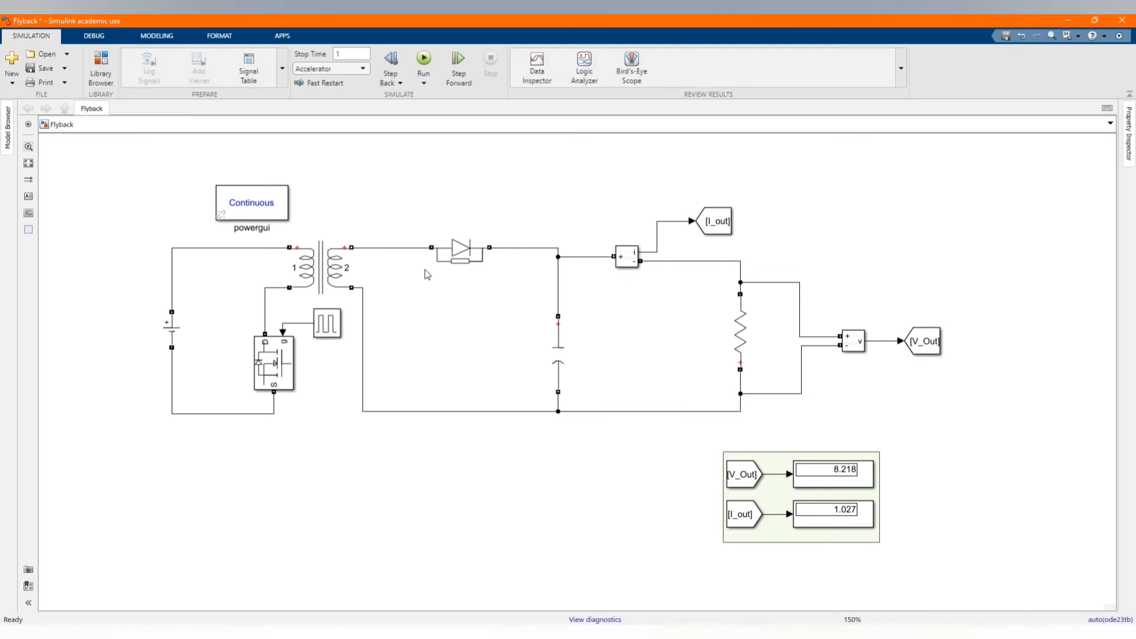
pyautogui.doubleClick(172, 329)
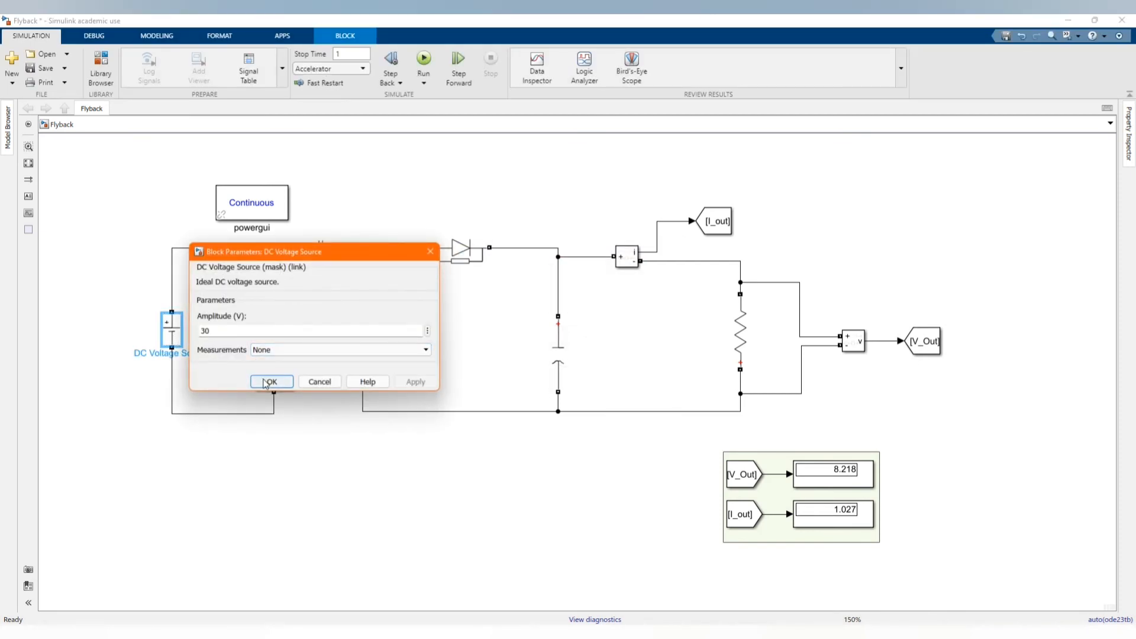
# Step: Close the DC source dialog and change the Pulse Generator's pulse width to 5%
pyautogui.click(271, 382)
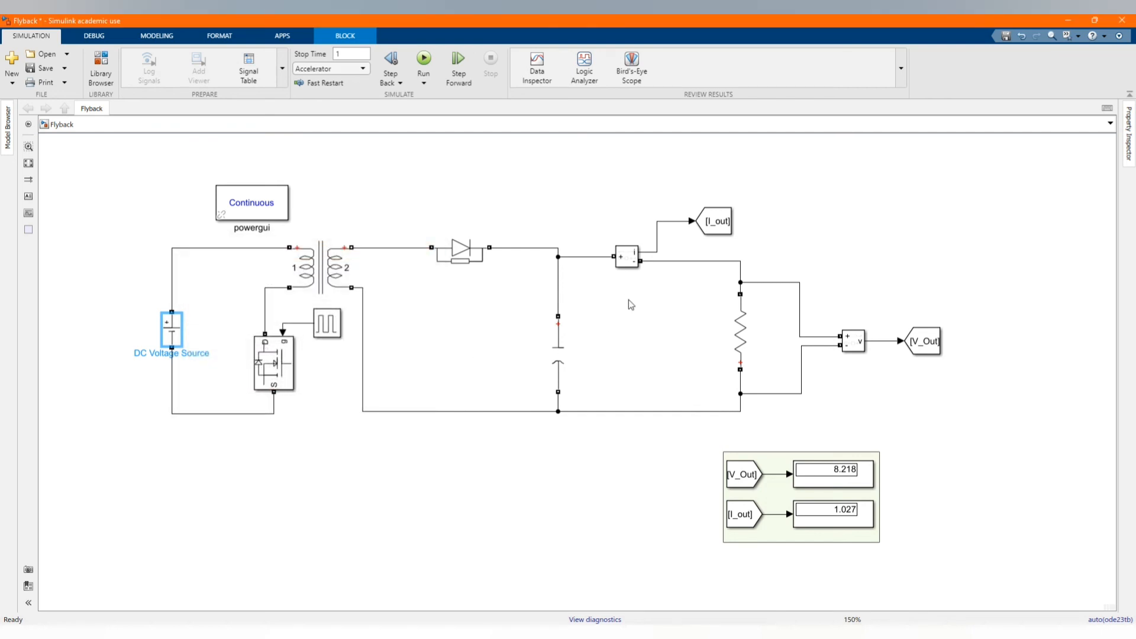
pyautogui.moveTo(326, 343)
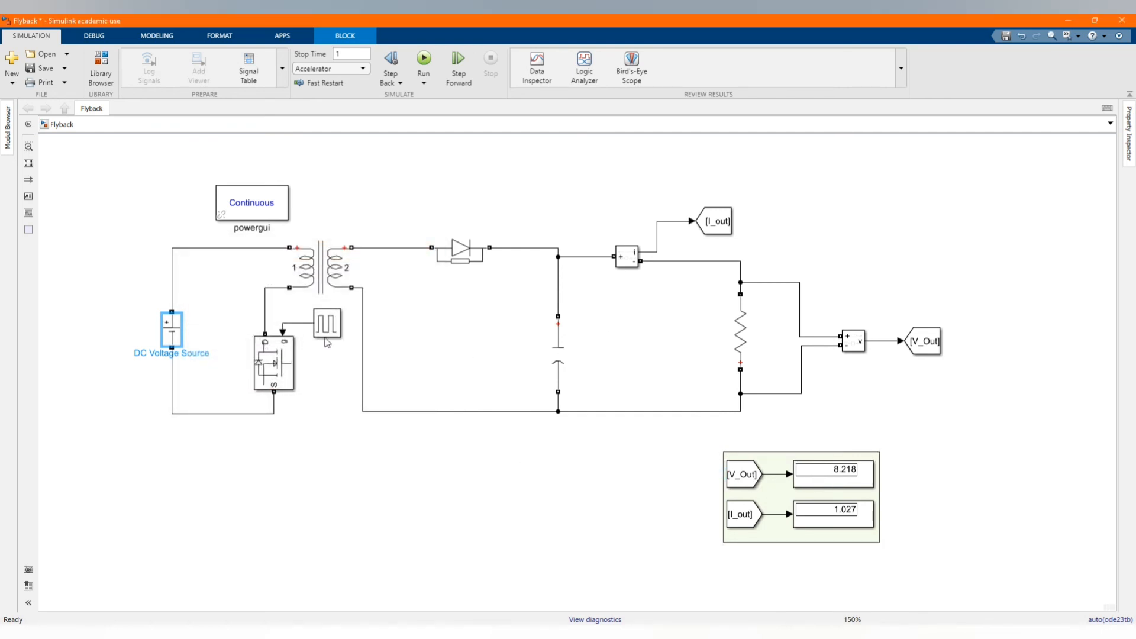
pyautogui.doubleClick(325, 324)
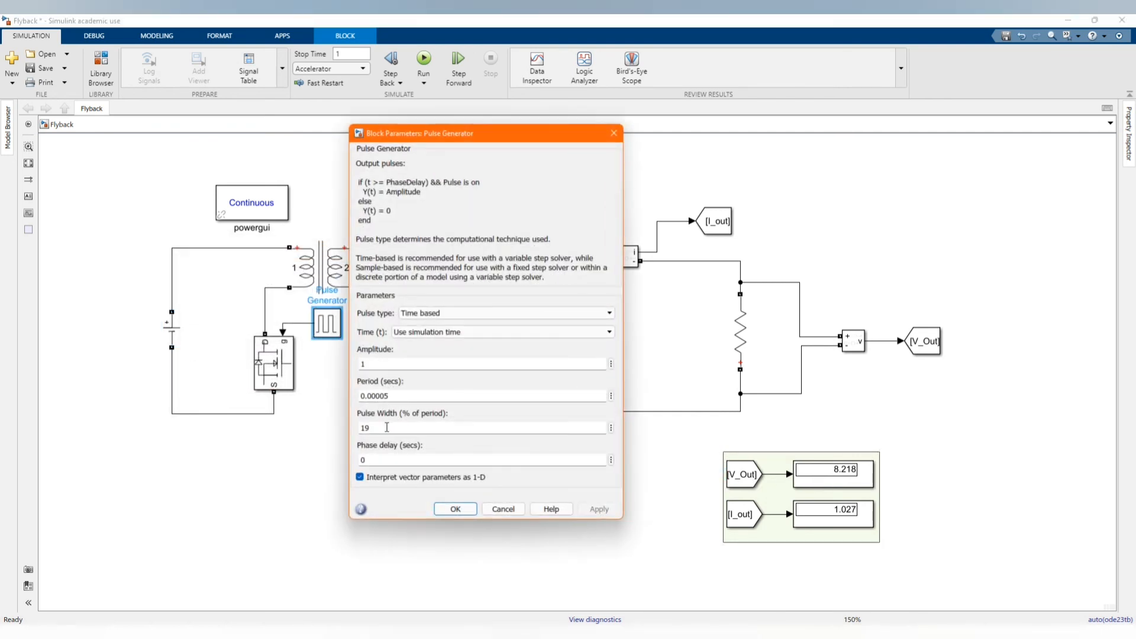
pyautogui.write('5')
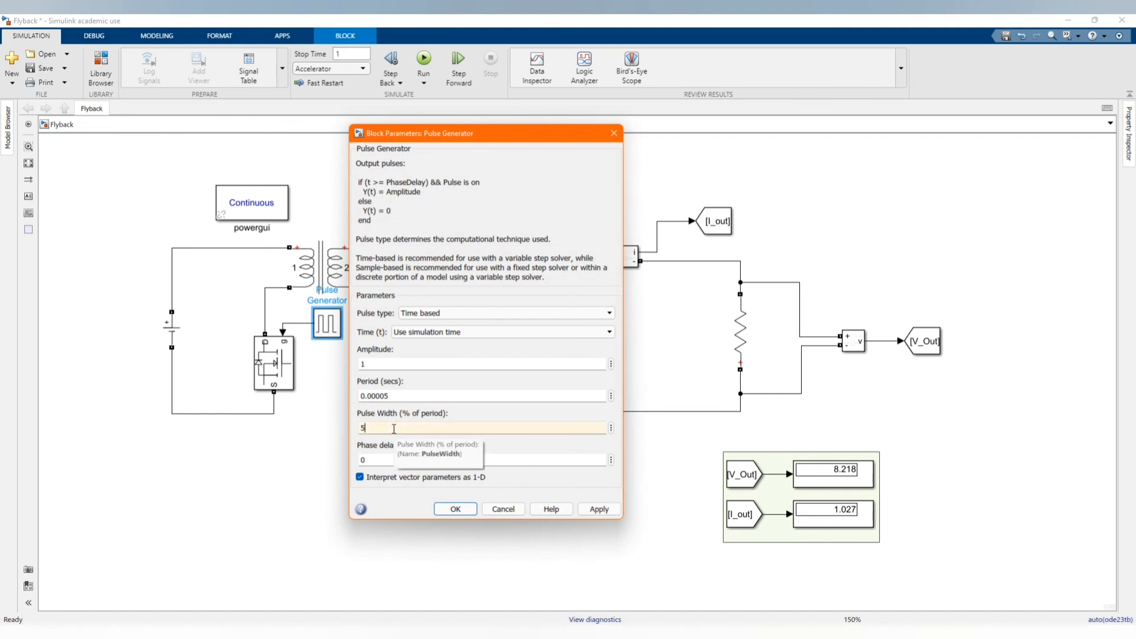
pyautogui.click(454, 508)
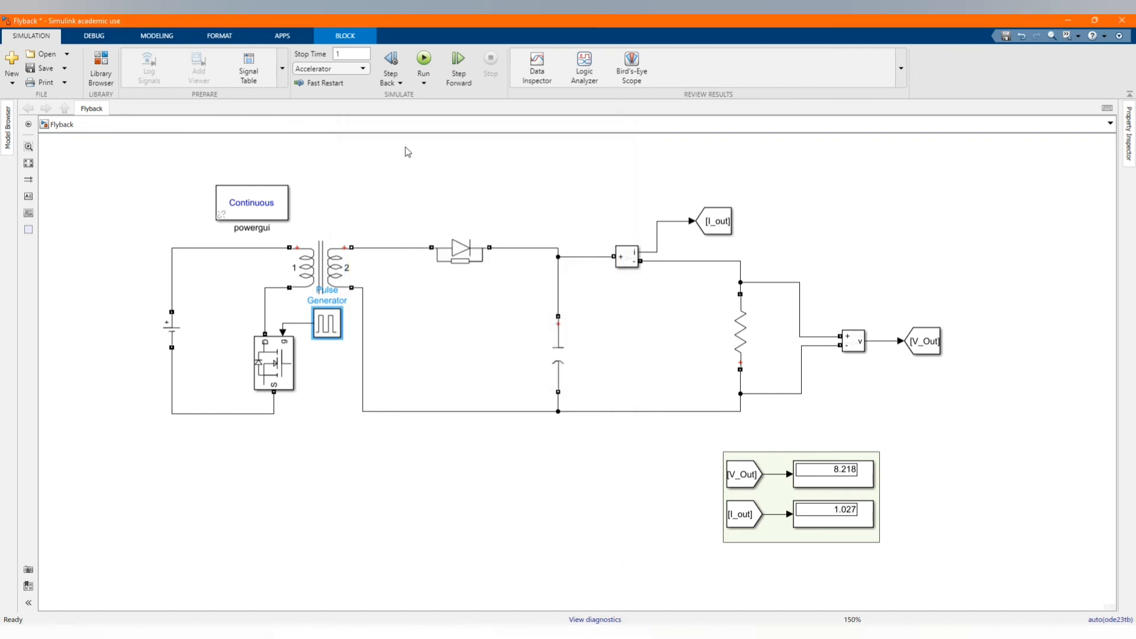
# Step: Rerun the simulation, giving 43.11 V and 5.389 A
pyautogui.click(423, 60)
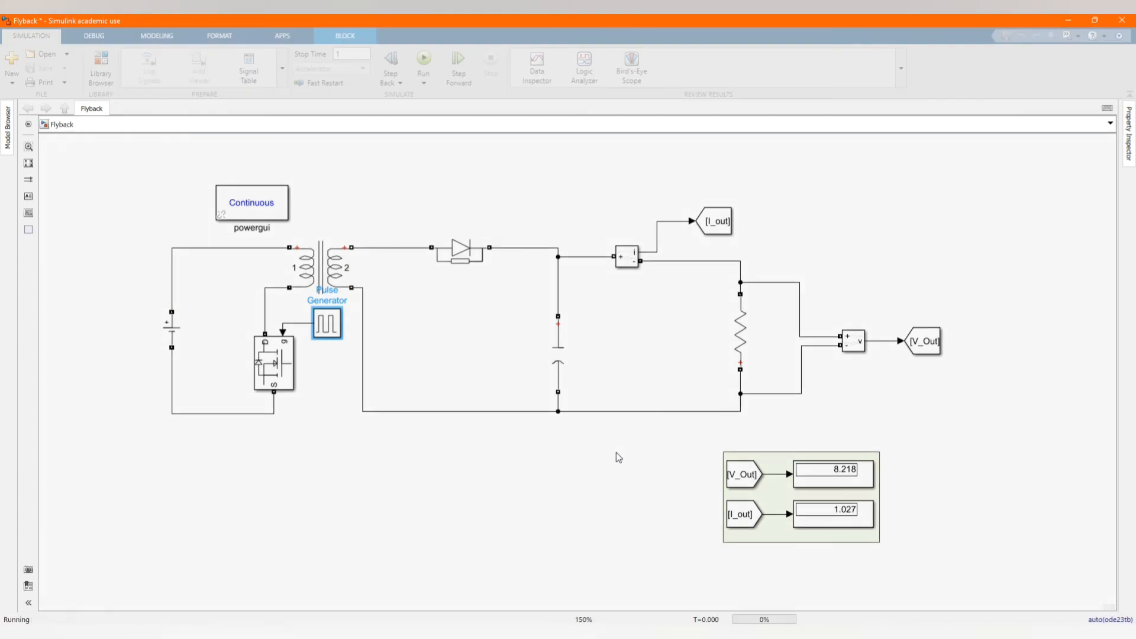
pyautogui.click(423, 59)
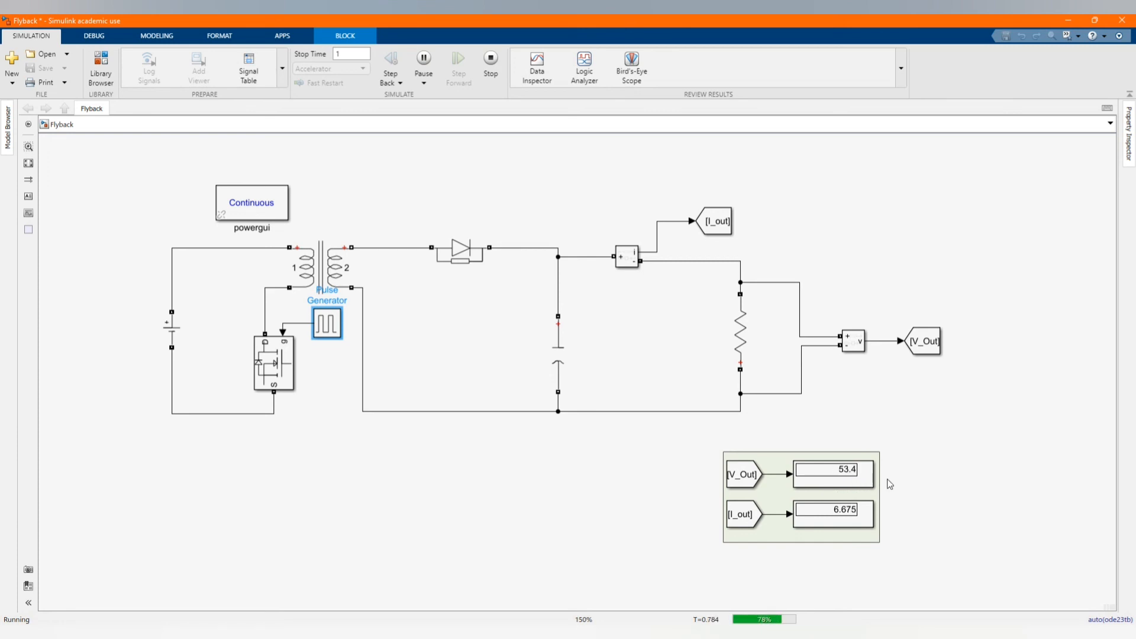
pyautogui.click(490, 62)
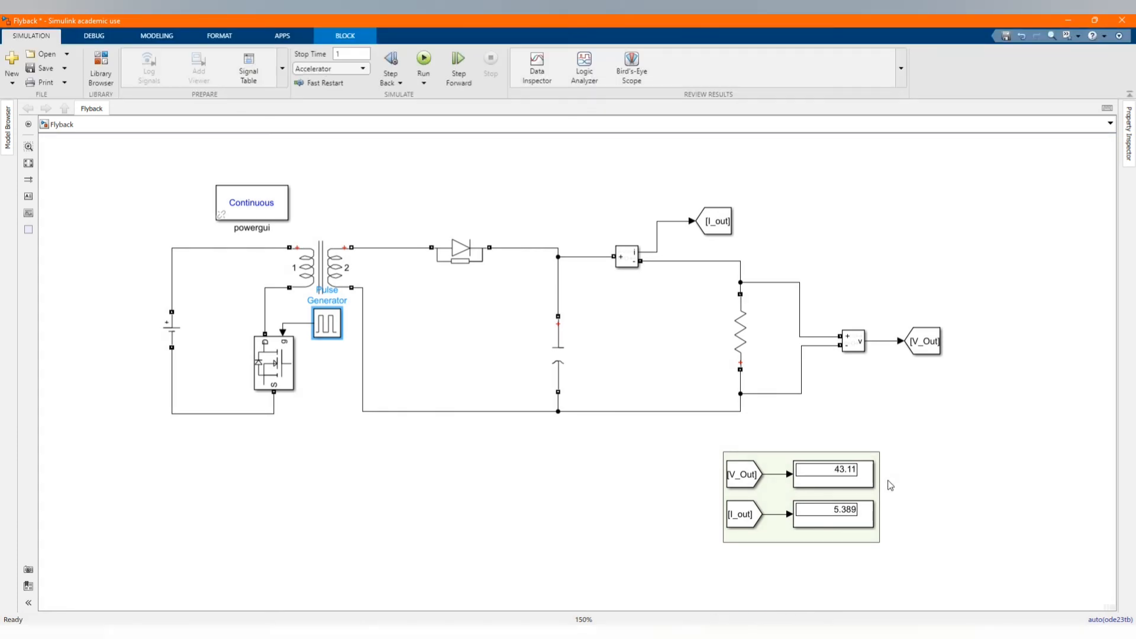
# Step: Set the pulse width to 25% and rerun, reading 8.67 V and 1.084 A
pyautogui.doubleClick(326, 323)
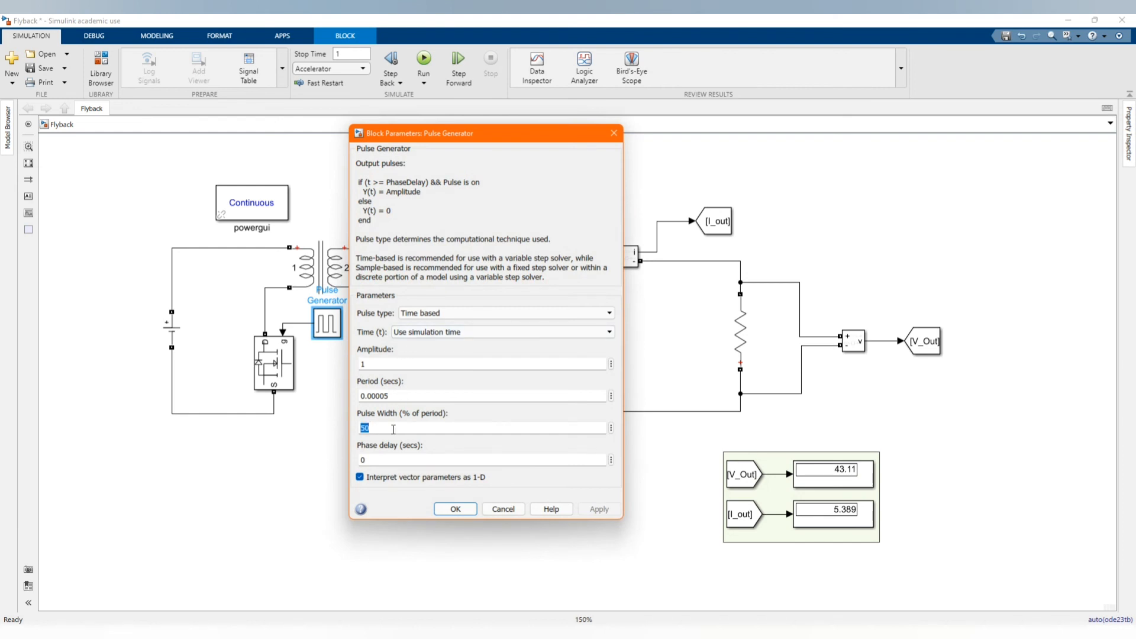
pyautogui.write('25')
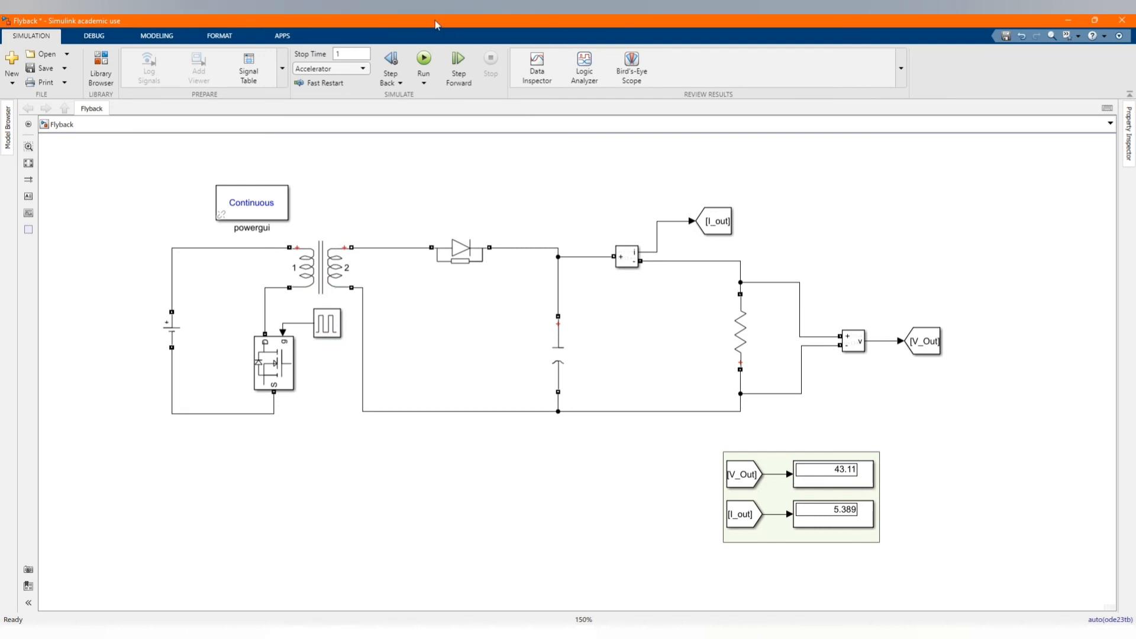
pyautogui.click(423, 59)
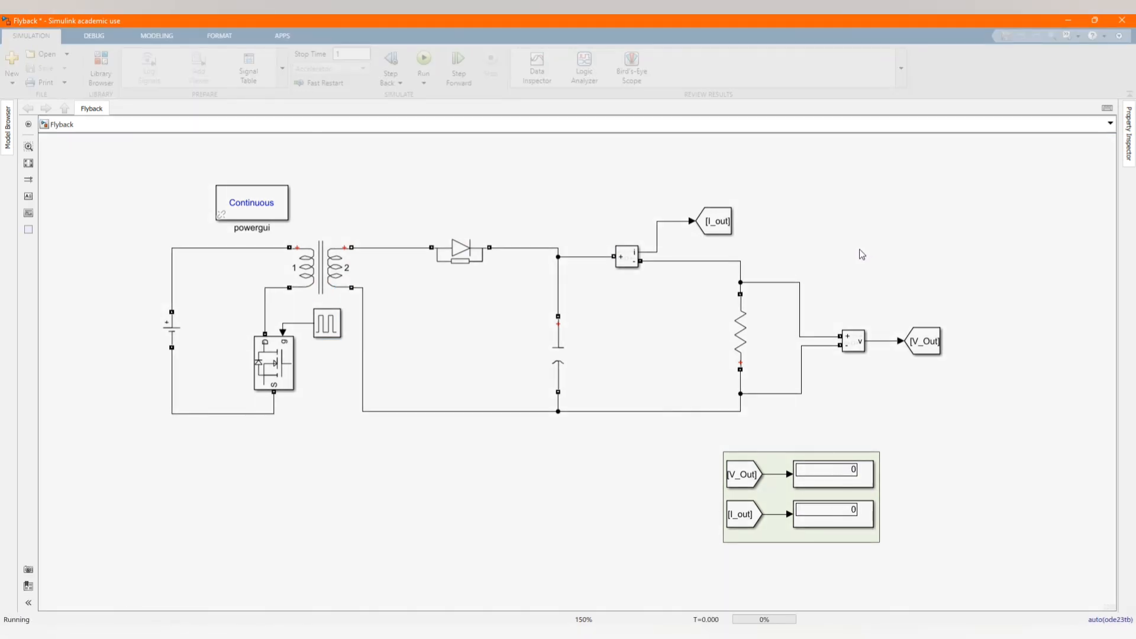
pyautogui.click(423, 62)
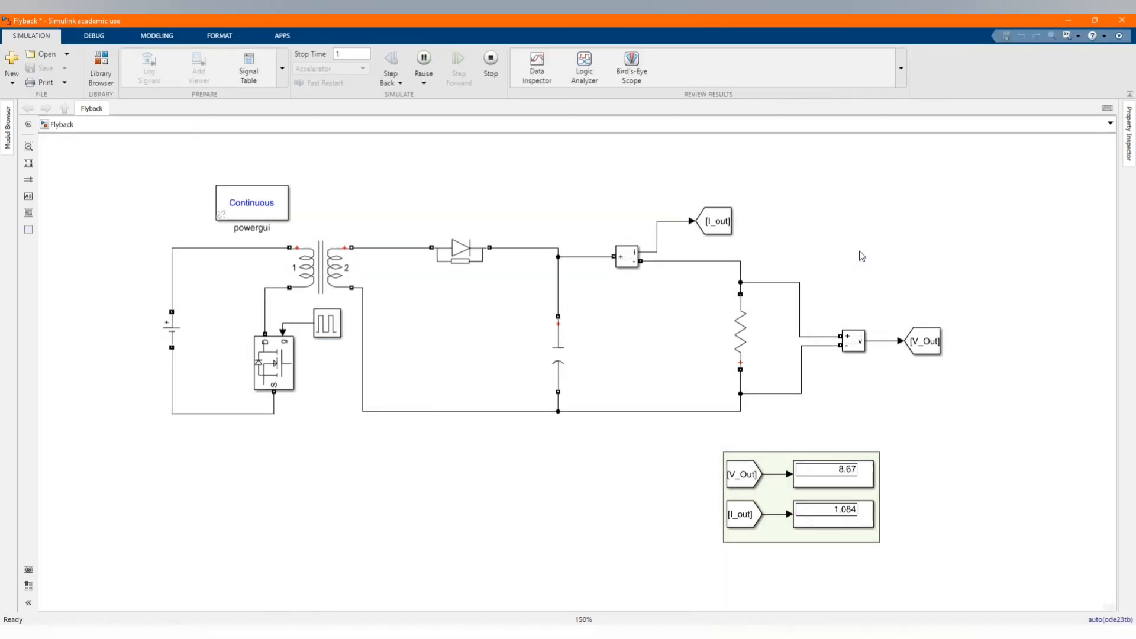
pyautogui.click(832, 475)
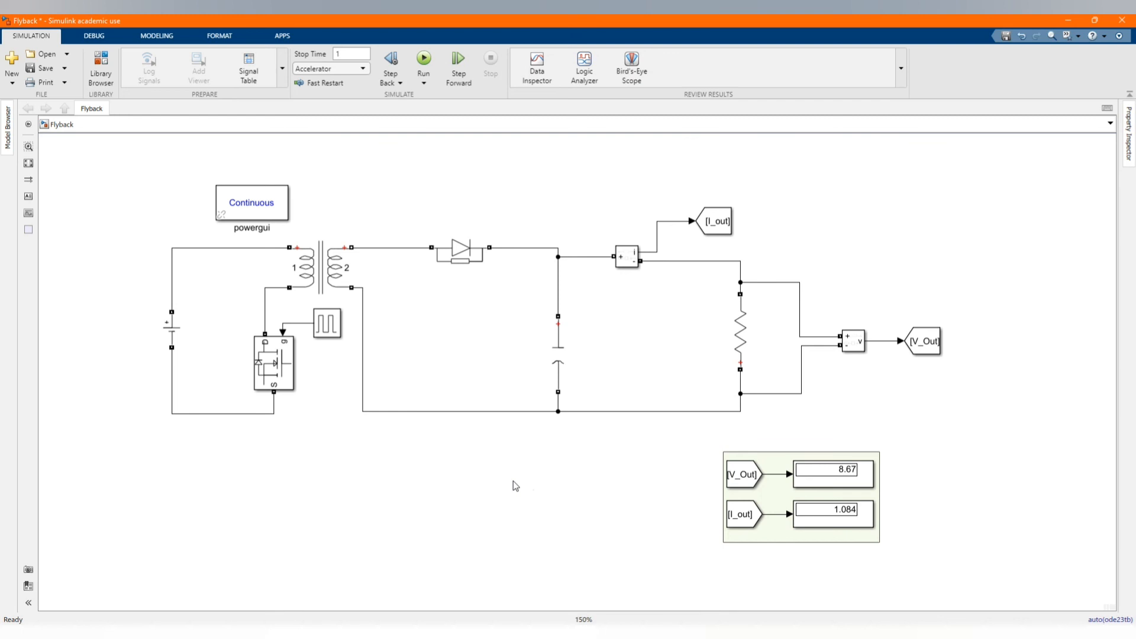
pyautogui.moveTo(505, 480)
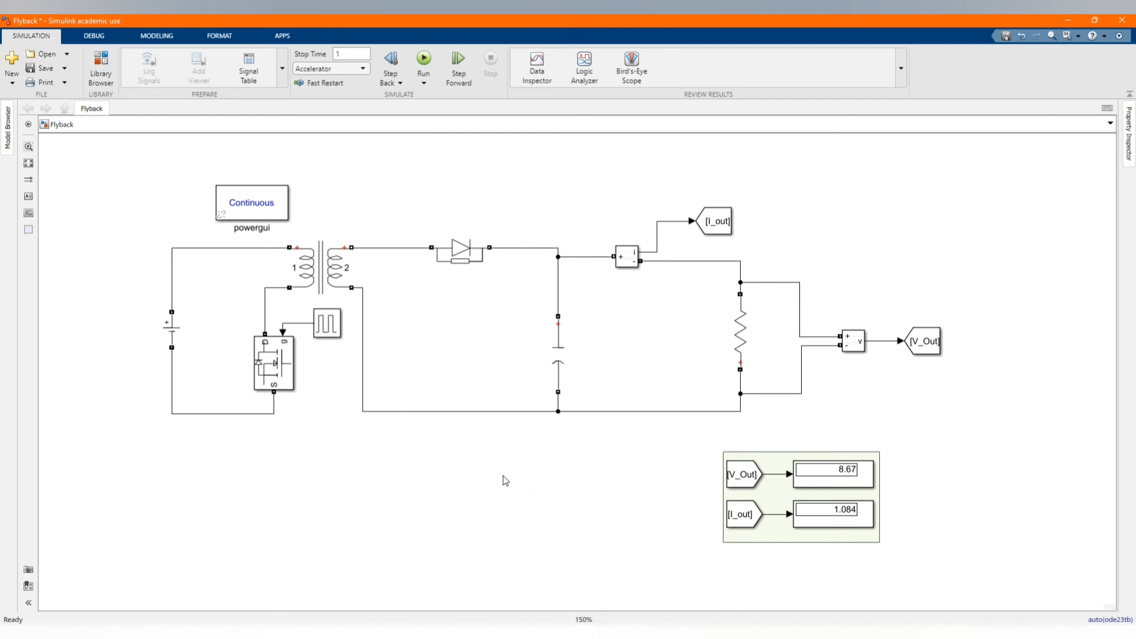